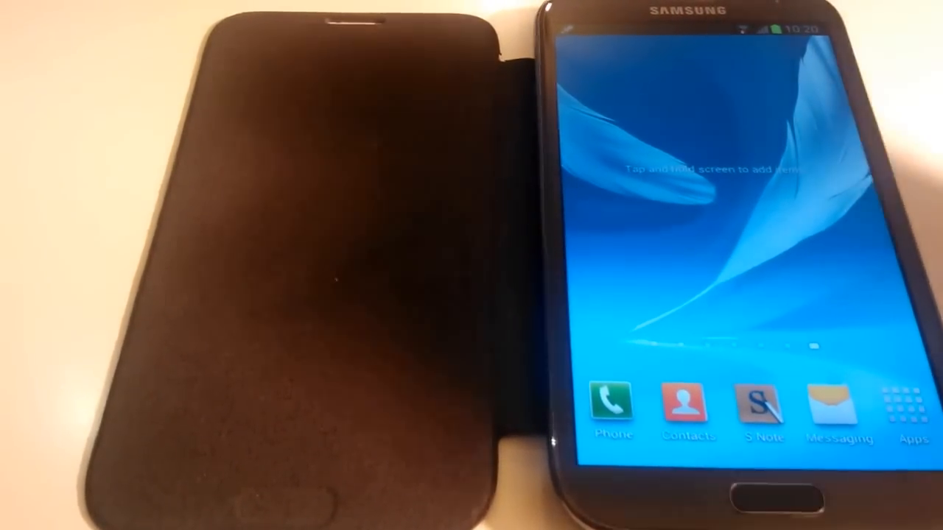
- Go from the home screen through Apps into Settings and show the Wi-Fi network list
{"action": "left_click", "coordinate": [910, 409]}
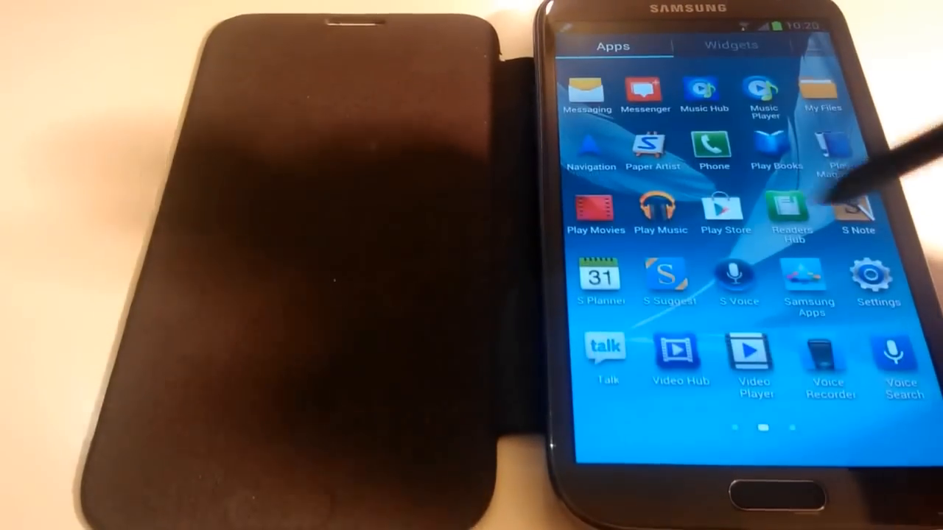
{"action": "left_click", "coordinate": [874, 283]}
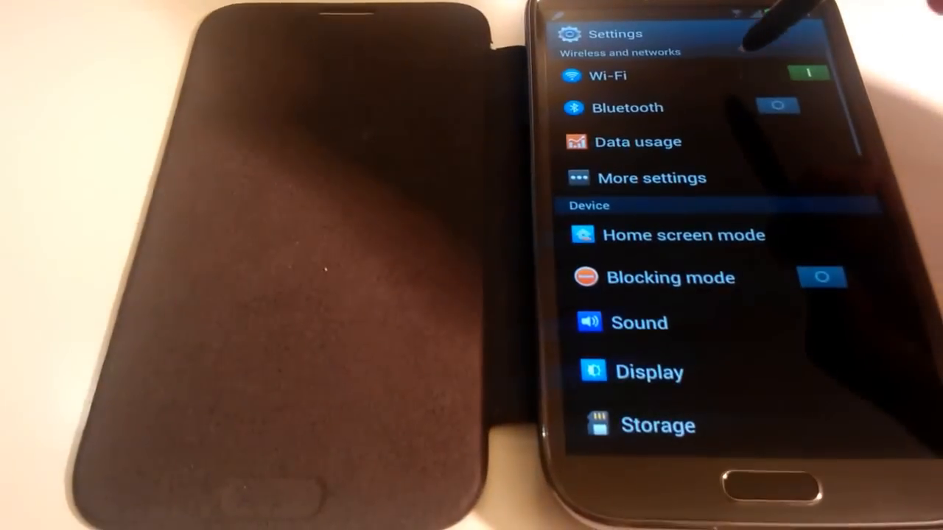
{"action": "left_click", "coordinate": [626, 76]}
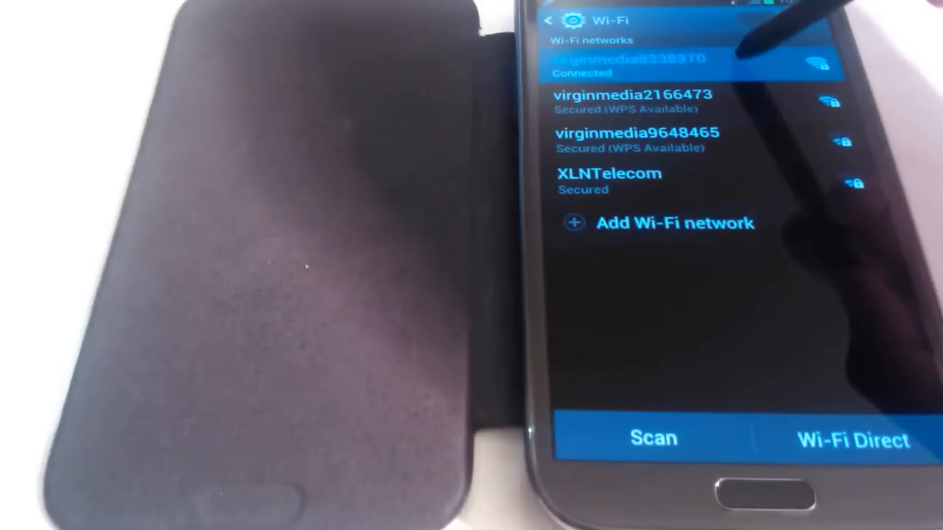
{"action": "left_click", "coordinate": [641, 65]}
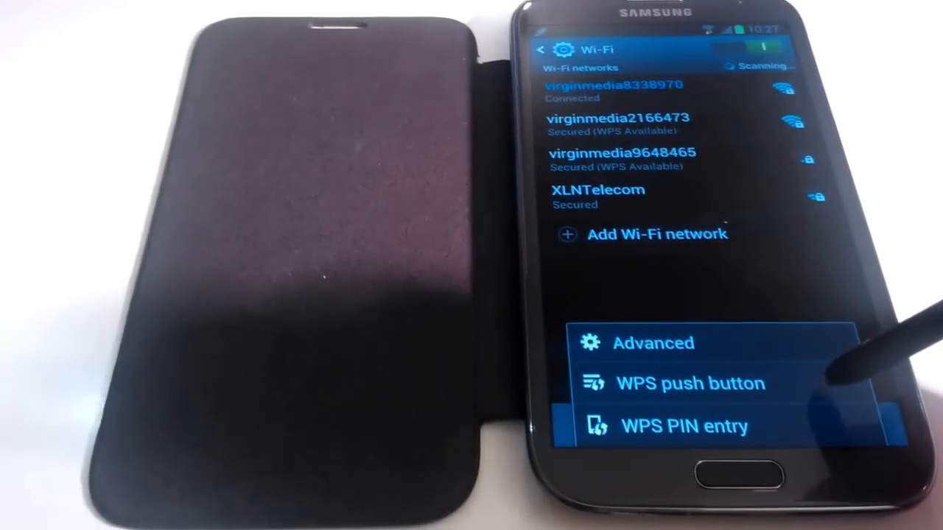
{"action": "left_click", "coordinate": [673, 383]}
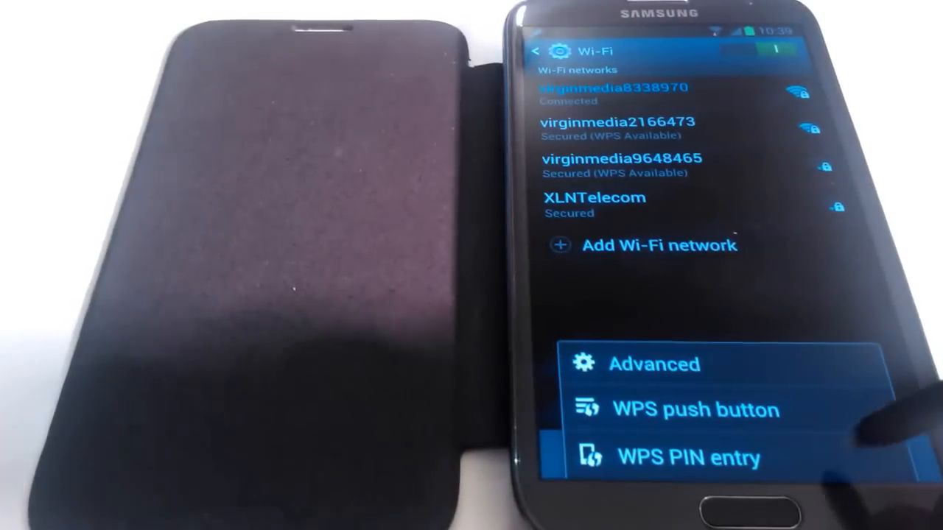
{"action": "left_click", "coordinate": [685, 457]}
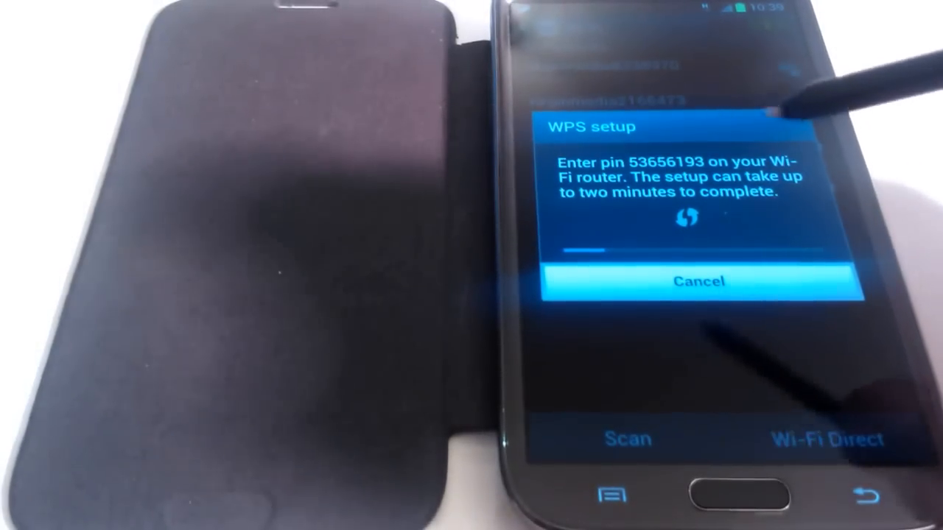
{"action": "left_click", "coordinate": [698, 281]}
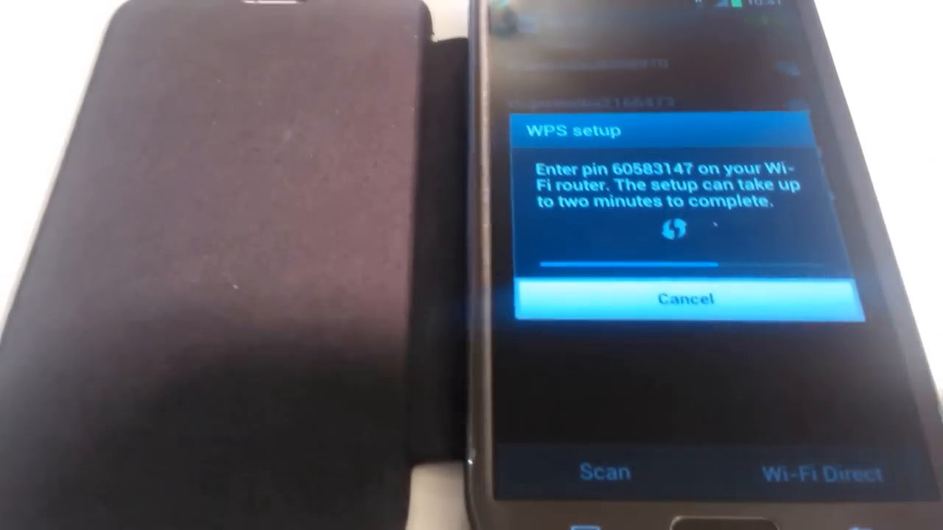
{"action": "left_click", "coordinate": [684, 298]}
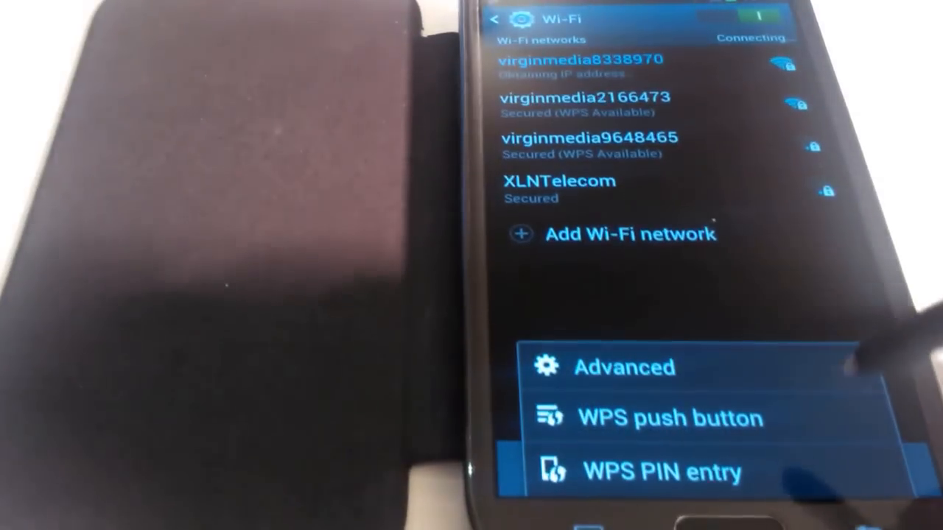
{"action": "left_click", "coordinate": [663, 471]}
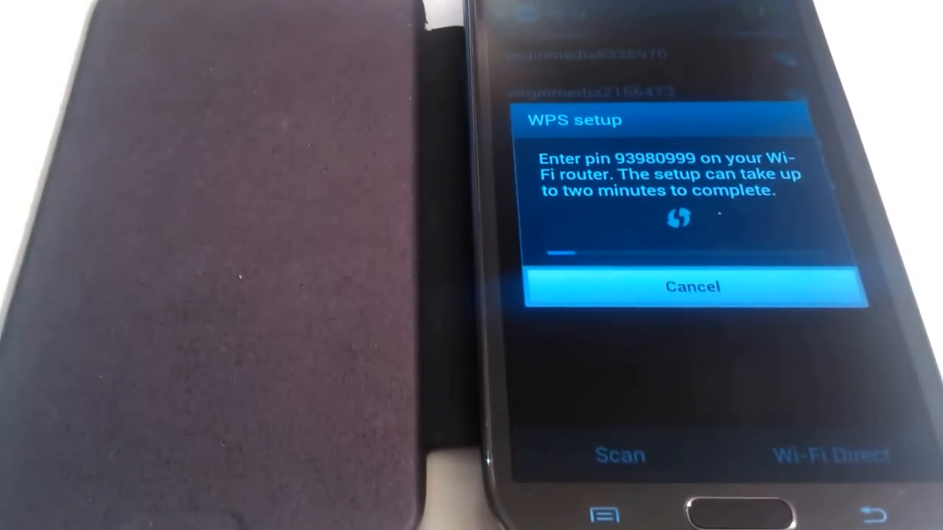
{"action": "left_click", "coordinate": [693, 286]}
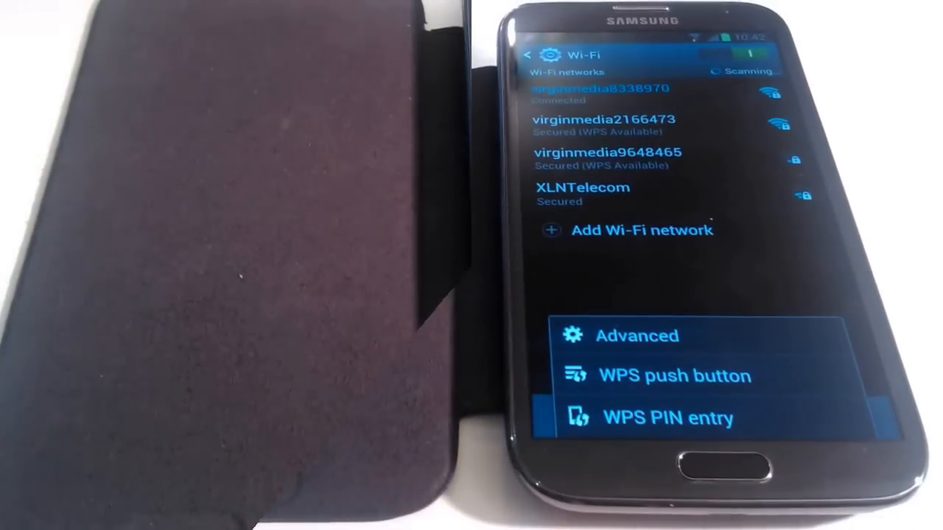